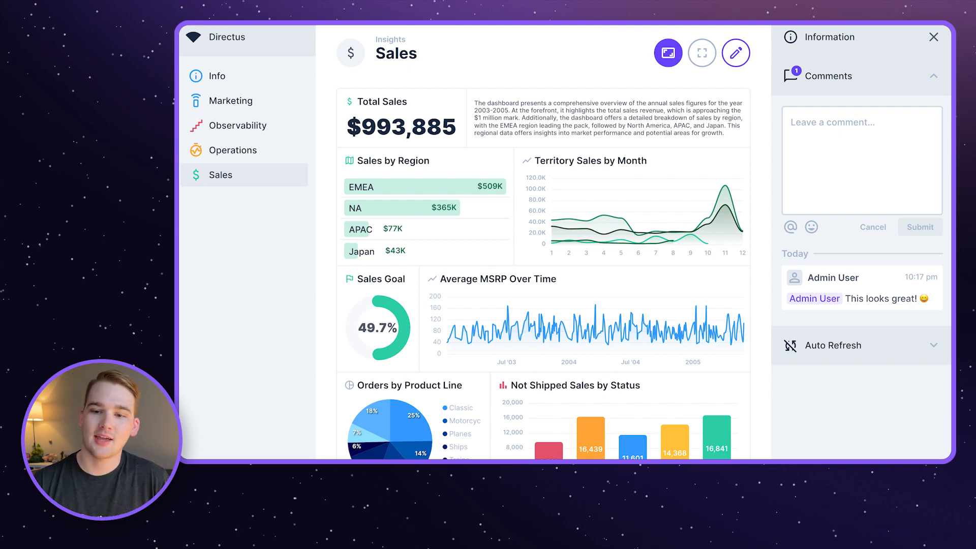
Show the Info dashboard with Total Sales in several number formats and Water Flow in gal/min
click(217, 76)
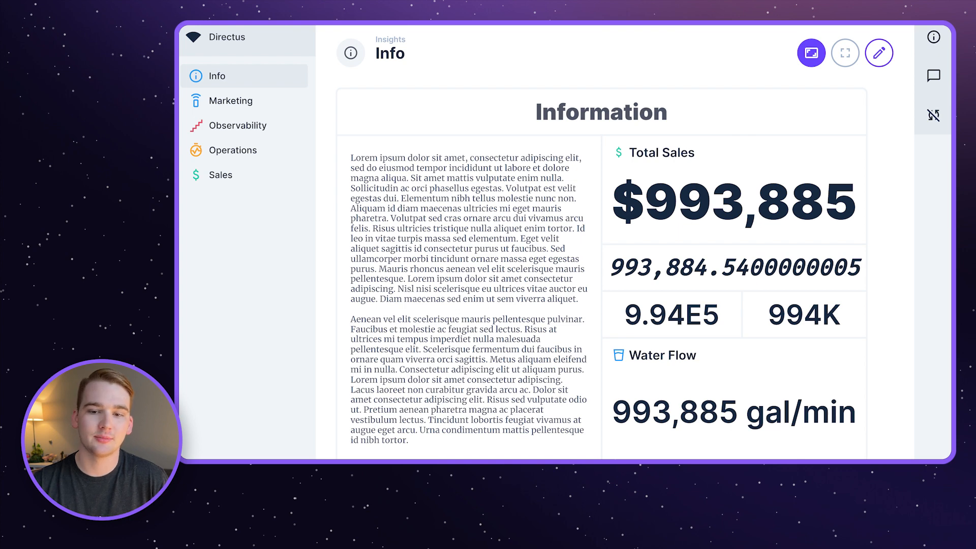
View Ordering's multi-series line chart, then Marketing's Pageviews by City list led by Madrid at 111K
click(237, 125)
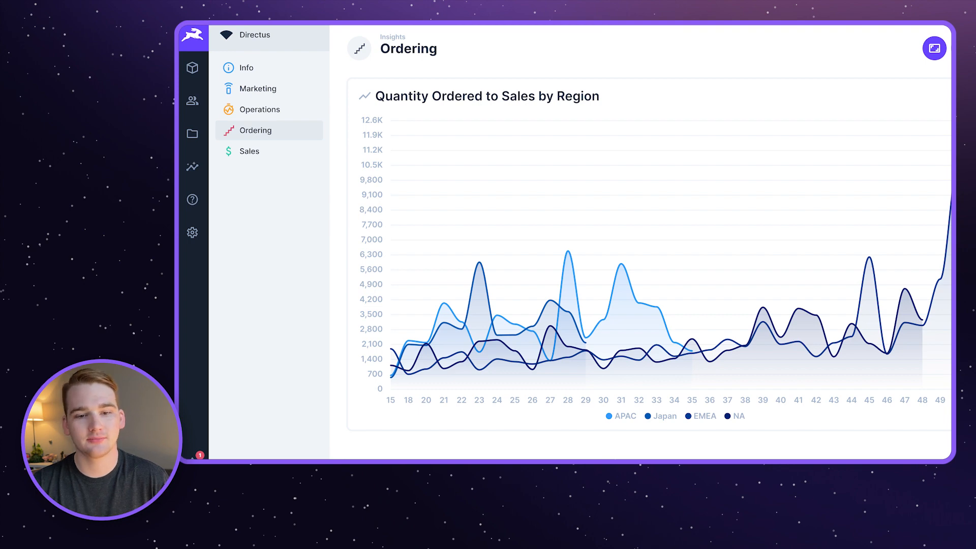
click(259, 88)
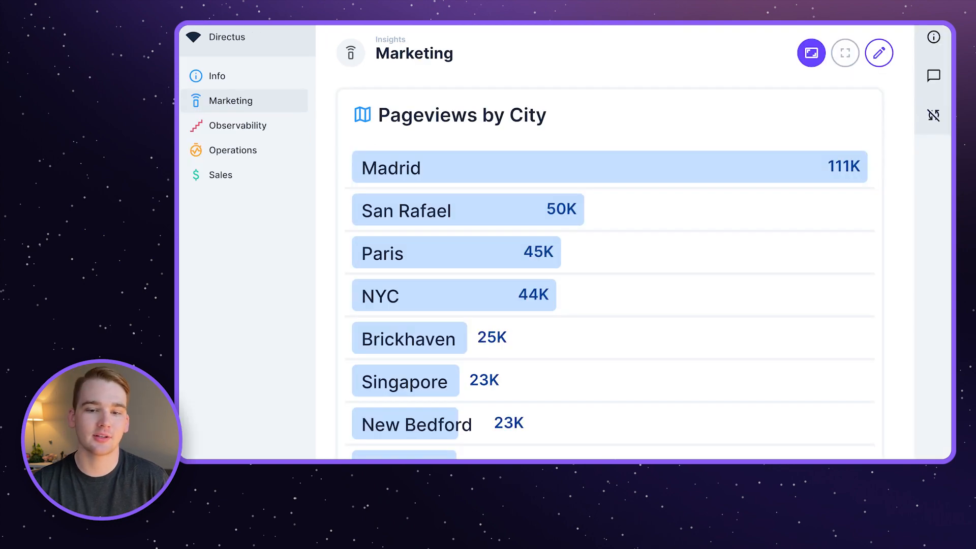